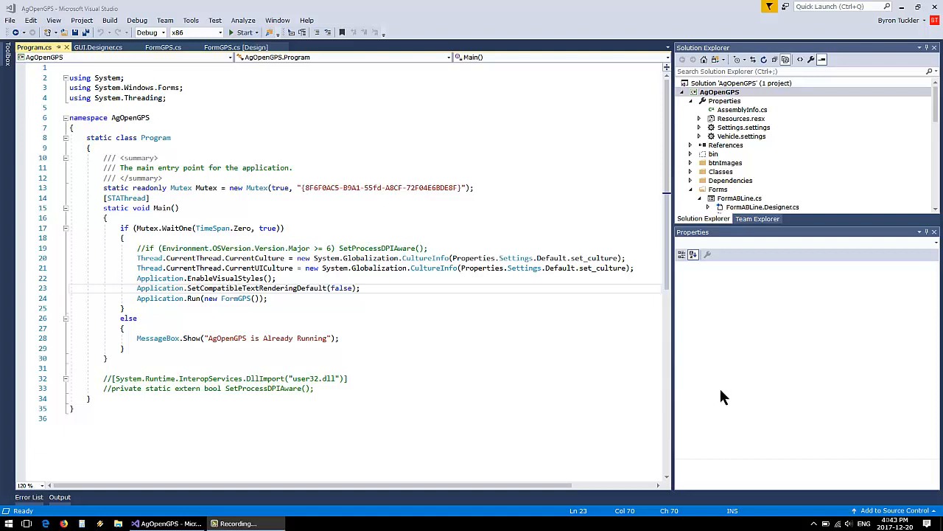
mouse_move(390, 268)
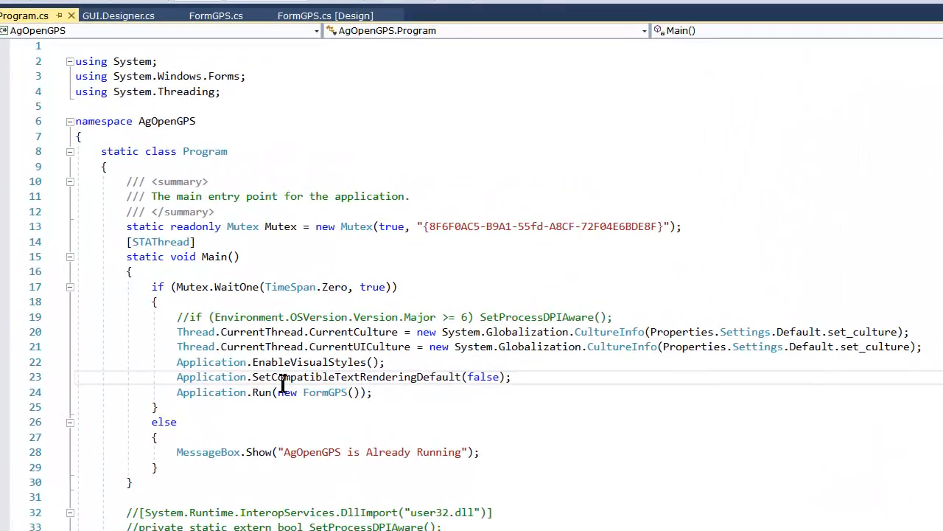
mouse_move(404, 395)
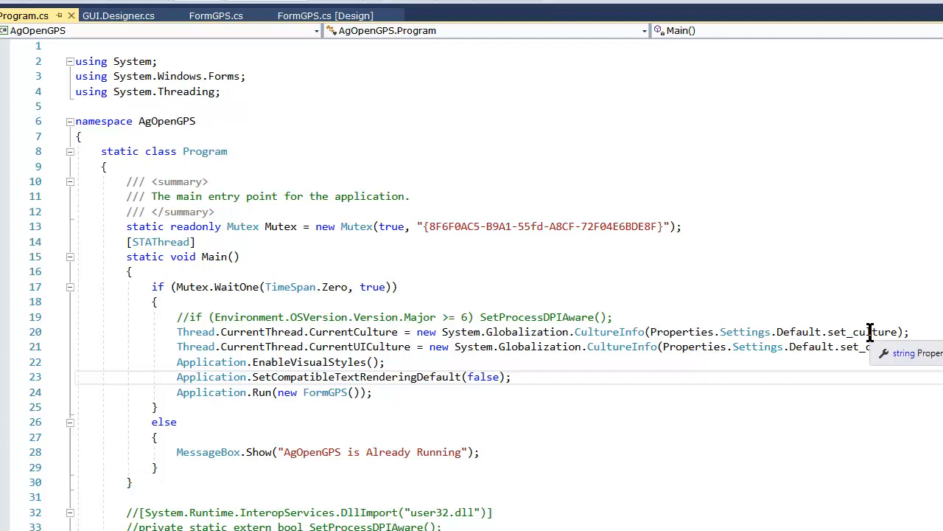
mouse_move(279, 332)
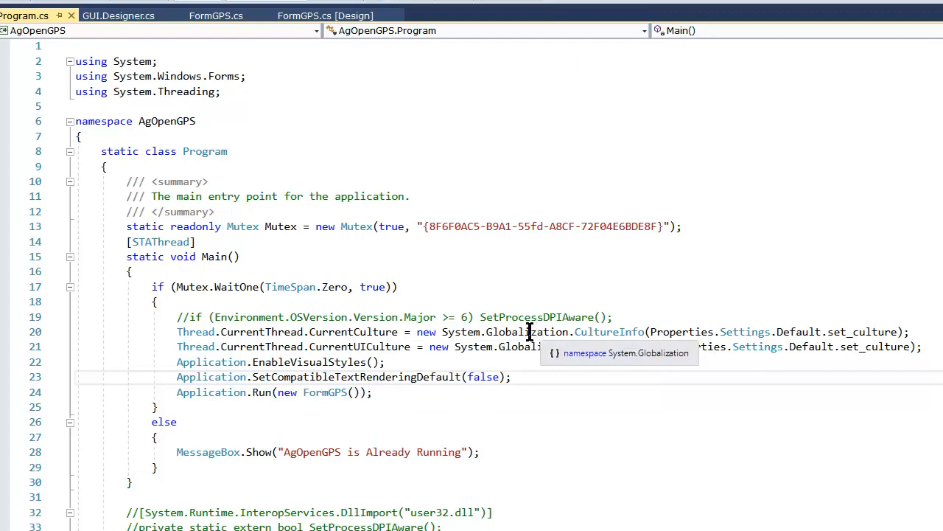
mouse_move(332, 211)
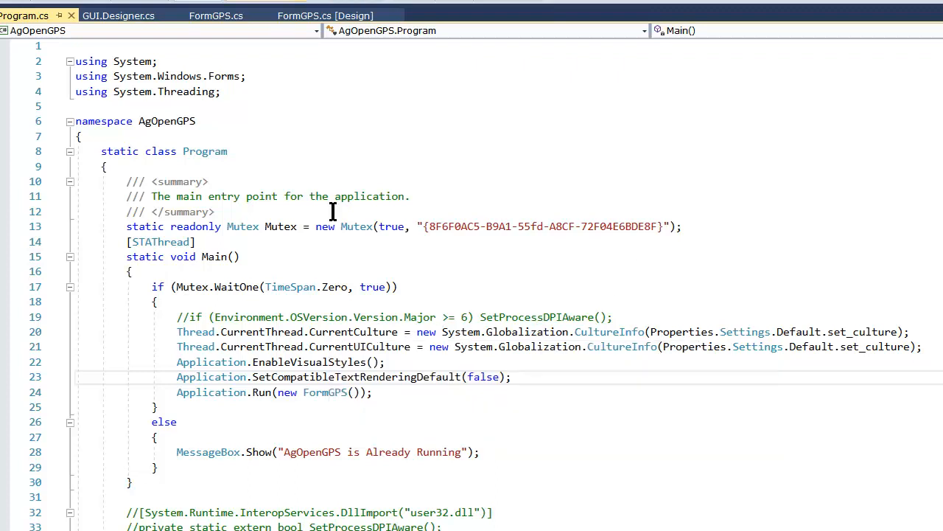
mouse_move(740, 324)
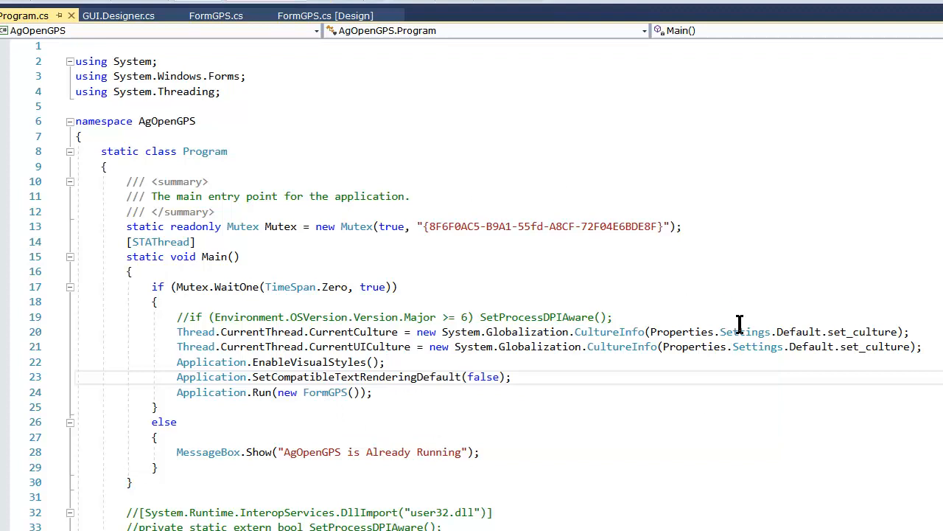
mouse_move(540, 359)
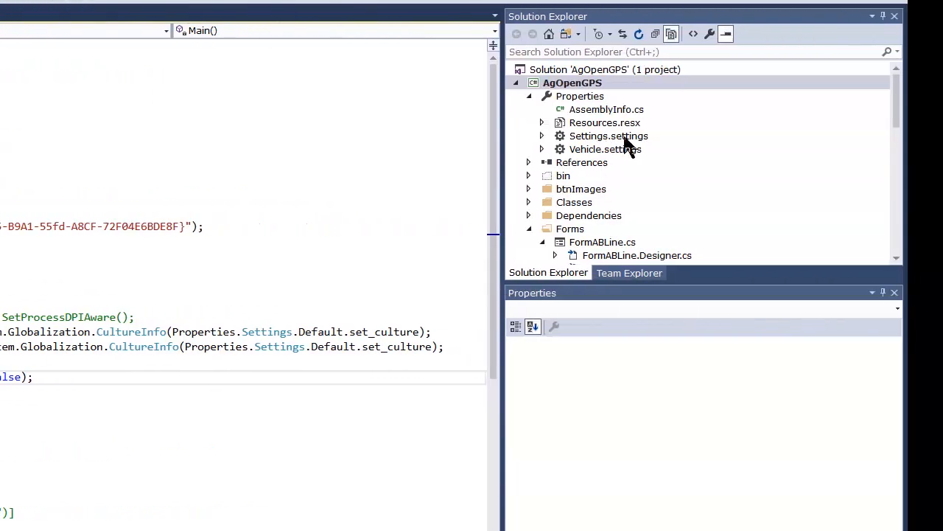
- Inspect properties of Resources.resx, Settings.settings, Vehicle.settings and FormABLine files, then select the About form
left_click(605, 123)
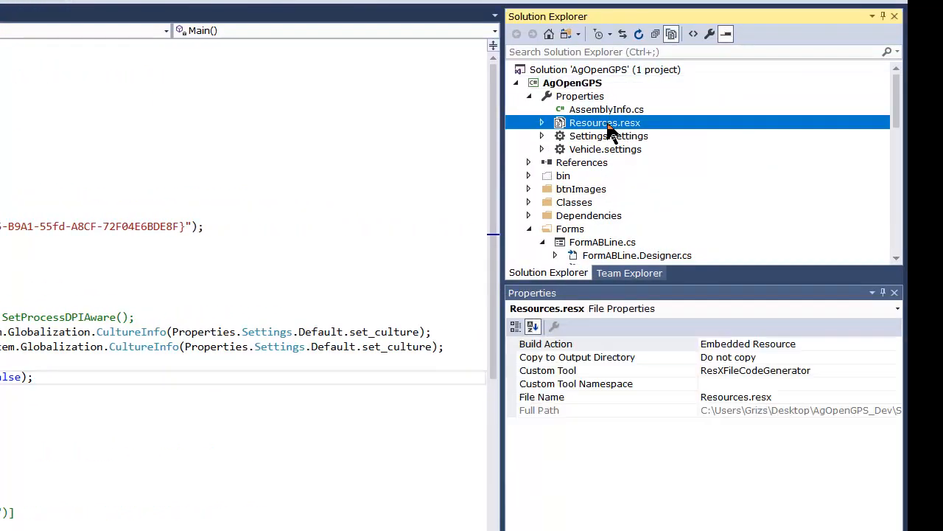
mouse_move(678, 119)
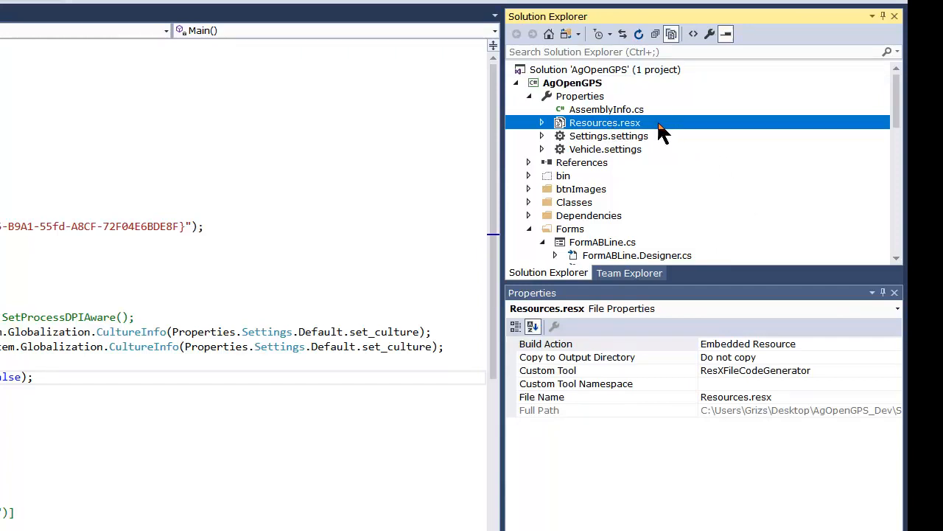
left_click(609, 136)
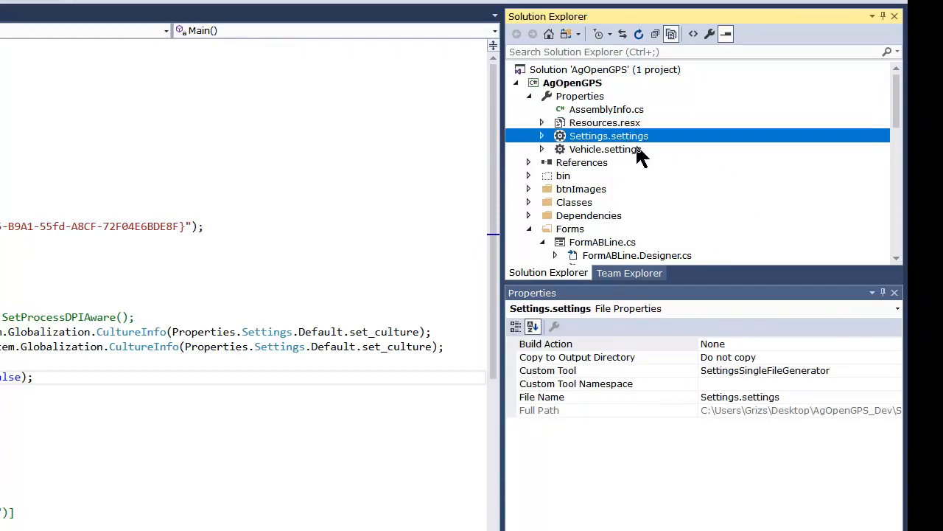
left_click(605, 149)
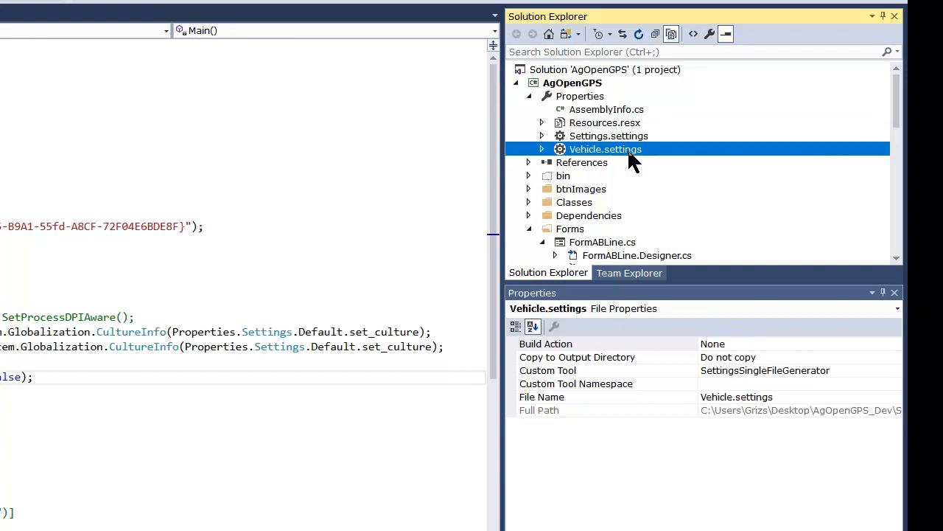
scroll("down", 3)
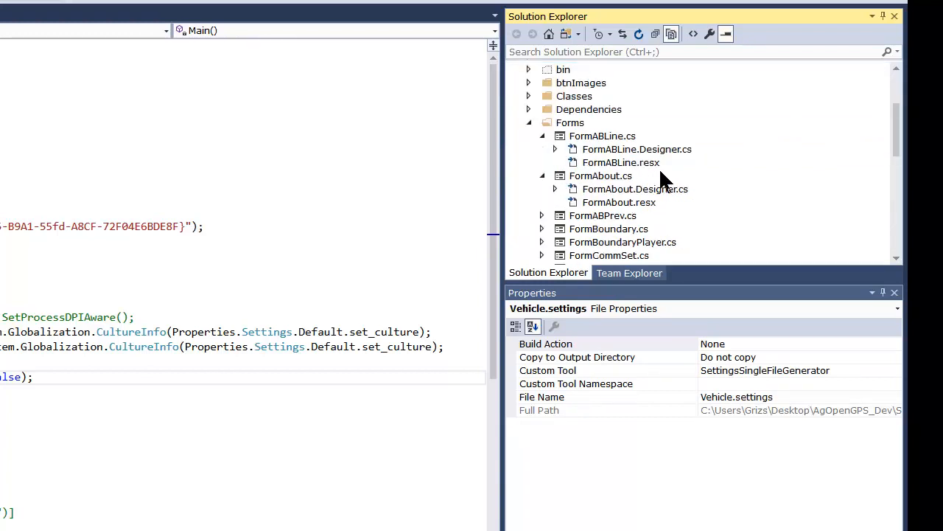
left_click(603, 136)
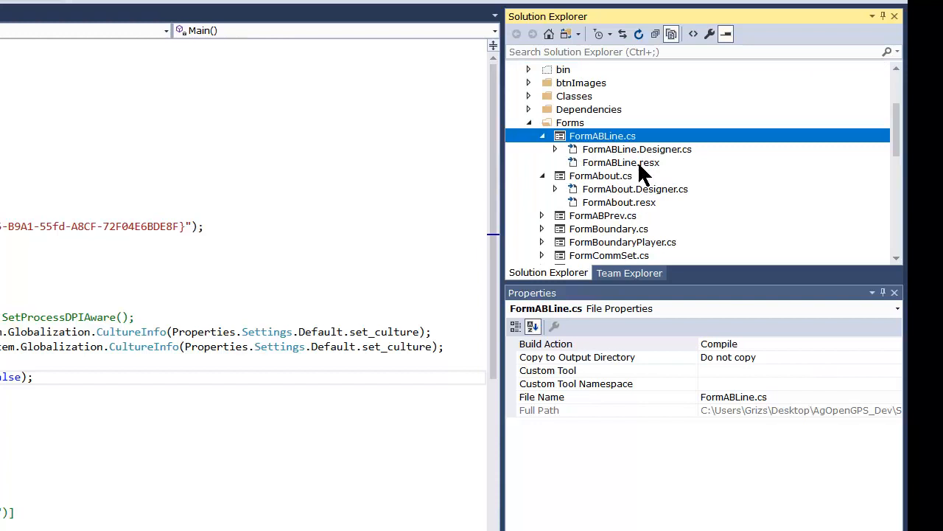
left_click(620, 162)
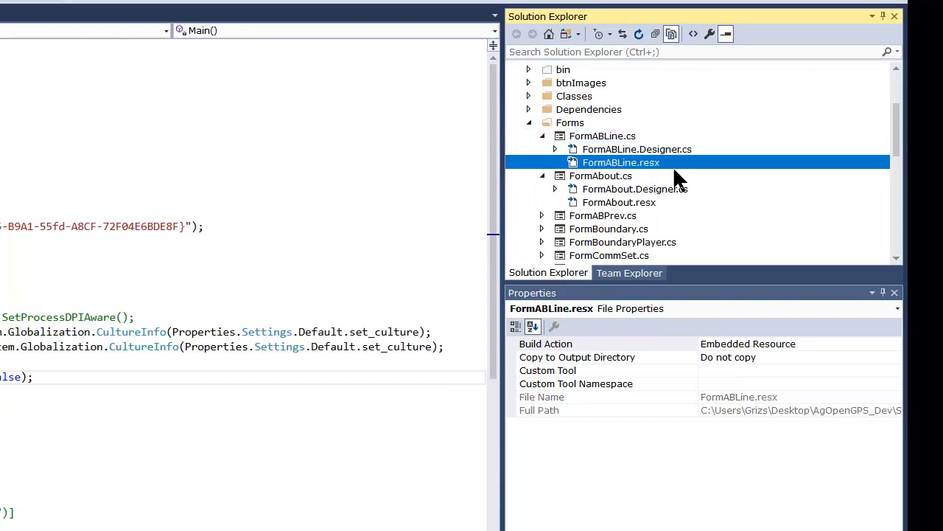
mouse_move(671, 181)
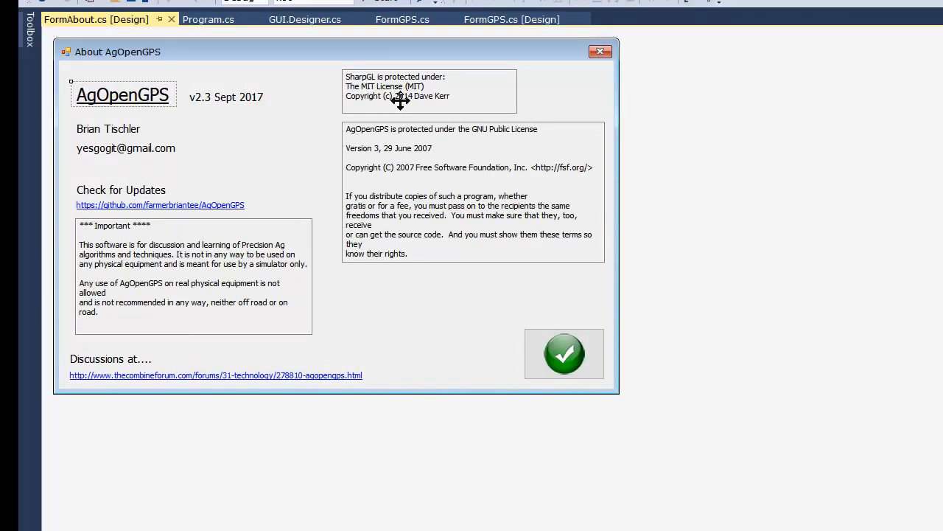
left_click(193, 276)
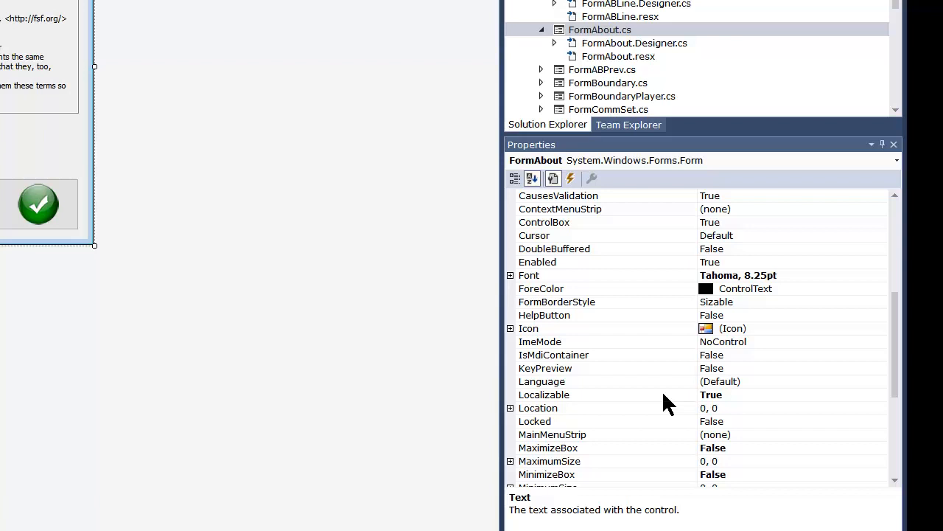
- Set the About form's Language property to German
left_click(544, 394)
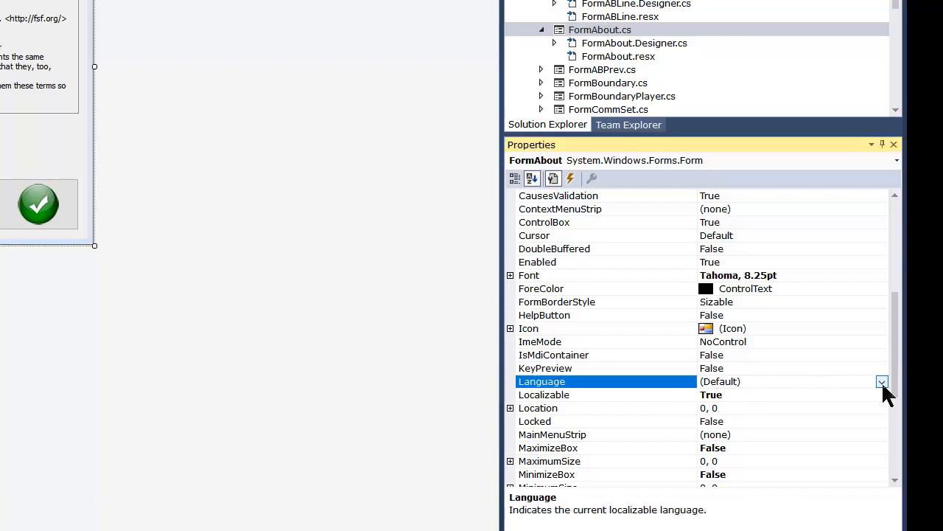
left_click(882, 381)
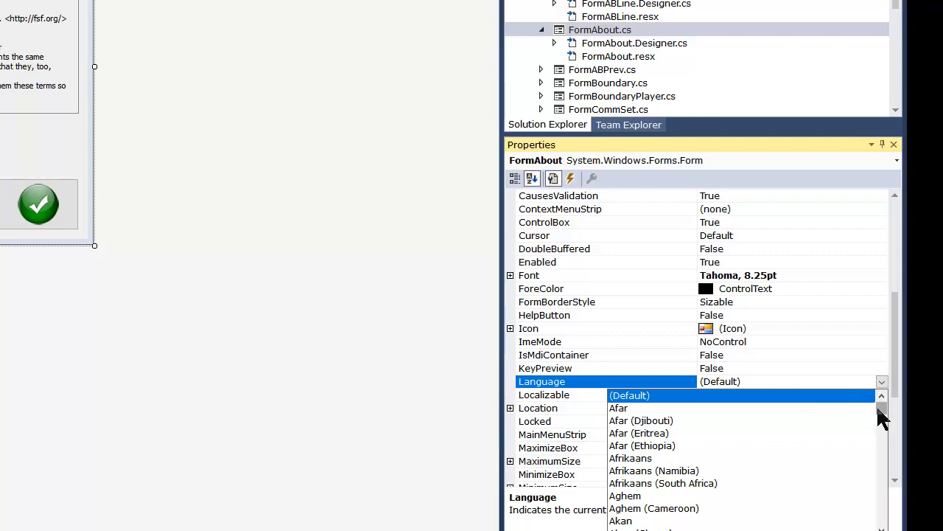
scroll("down", 3)
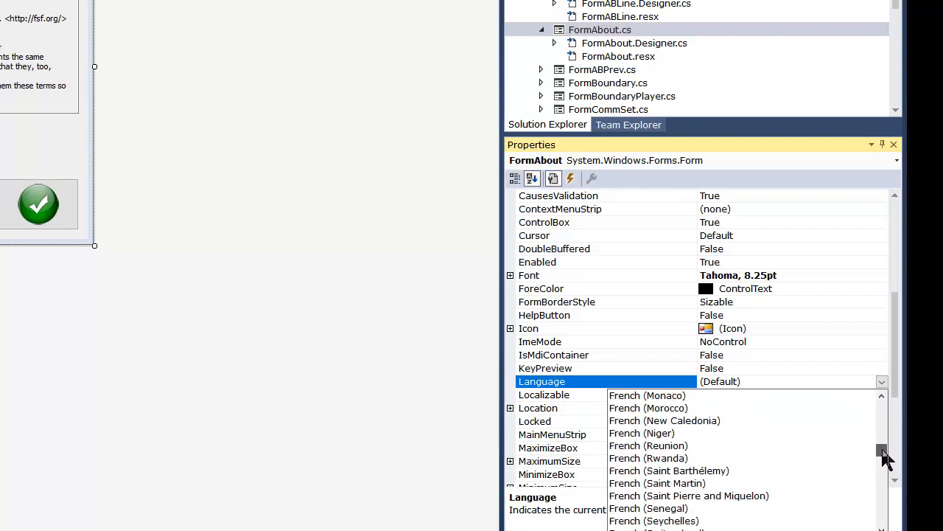
left_click(718, 382)
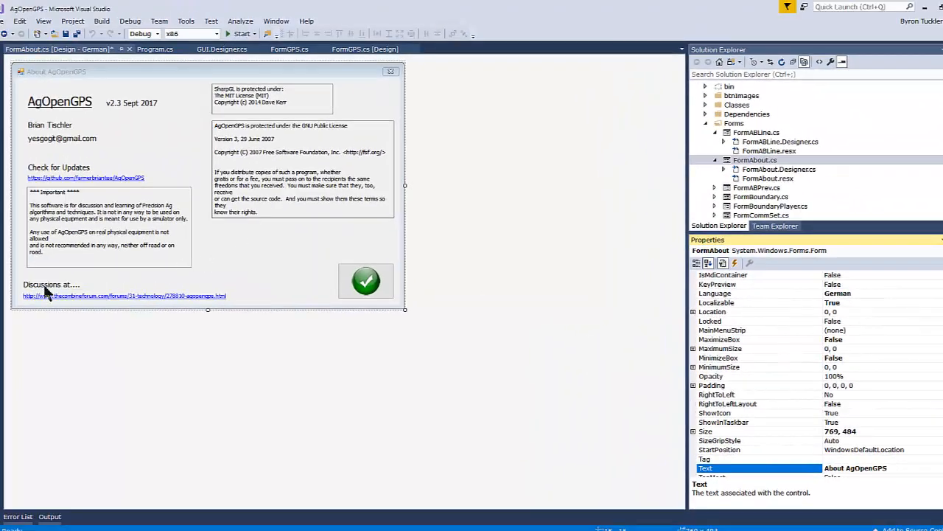
- Change the 'Discussions at....' label's Text to 'Diskussions bei..'
left_click(51, 284)
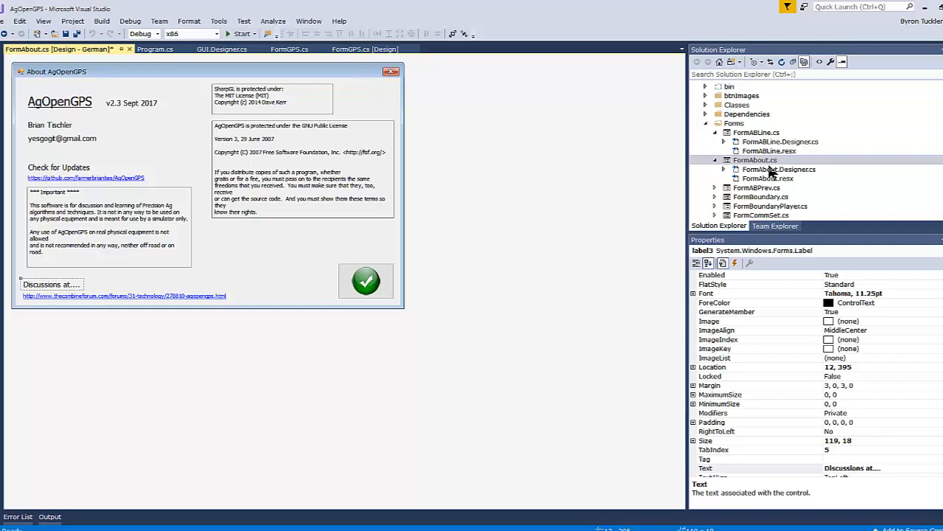
left_click(755, 141)
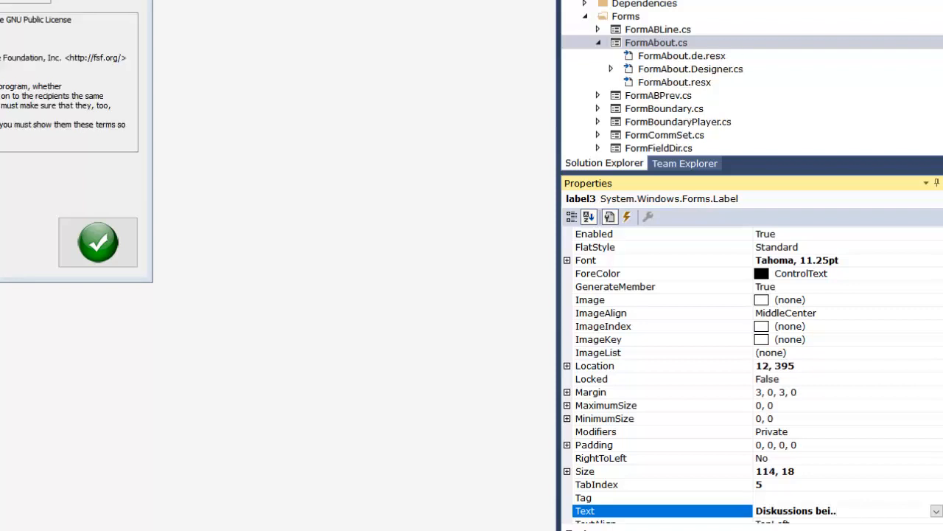
mouse_move(701, 70)
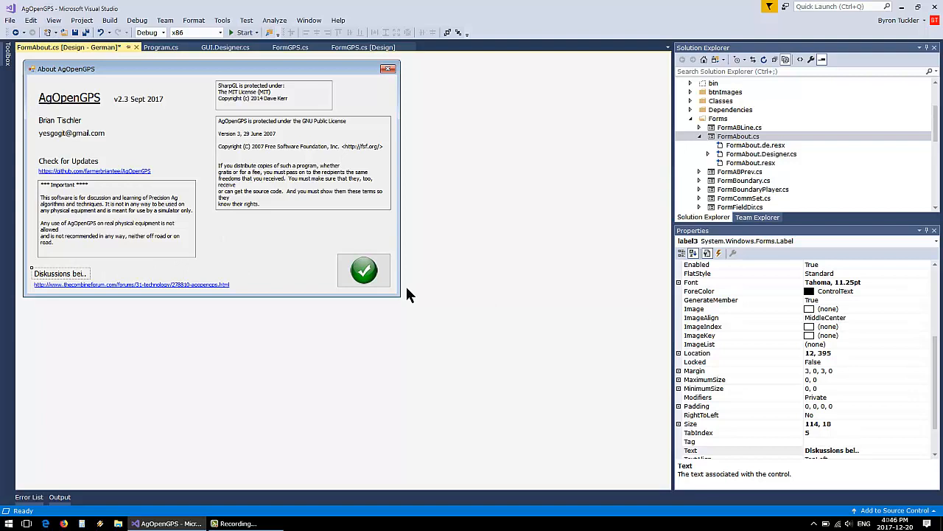
mouse_move(48, 273)
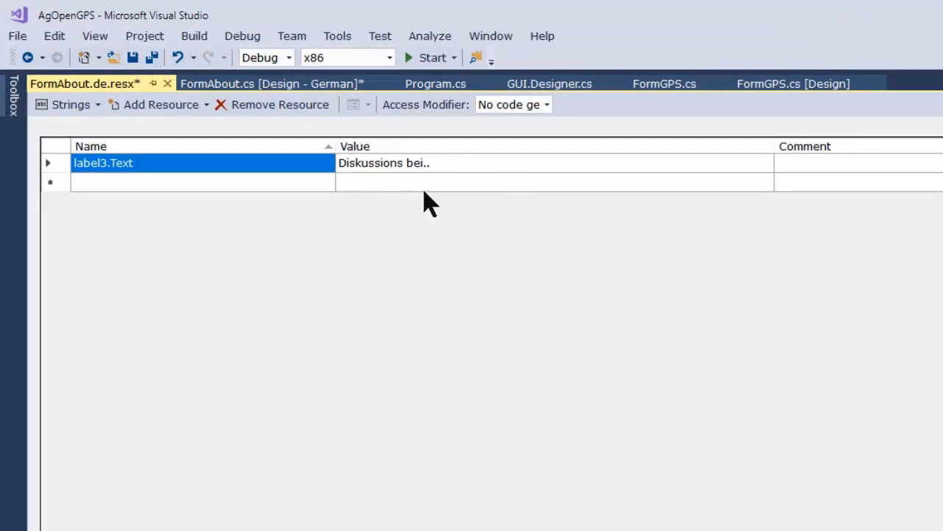
mouse_move(225, 174)
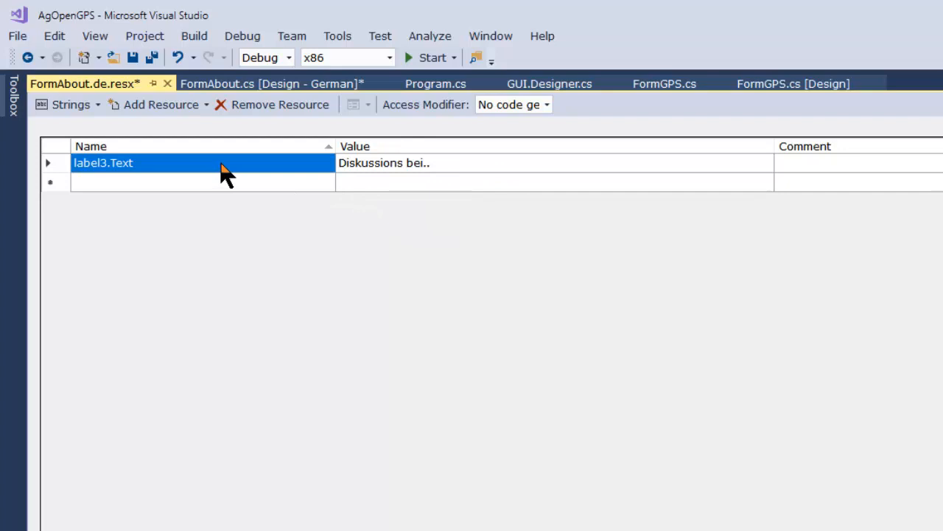
- View FormAbout.de.resx with its label3.Text entry 'Diskussions bei..'
left_click(270, 83)
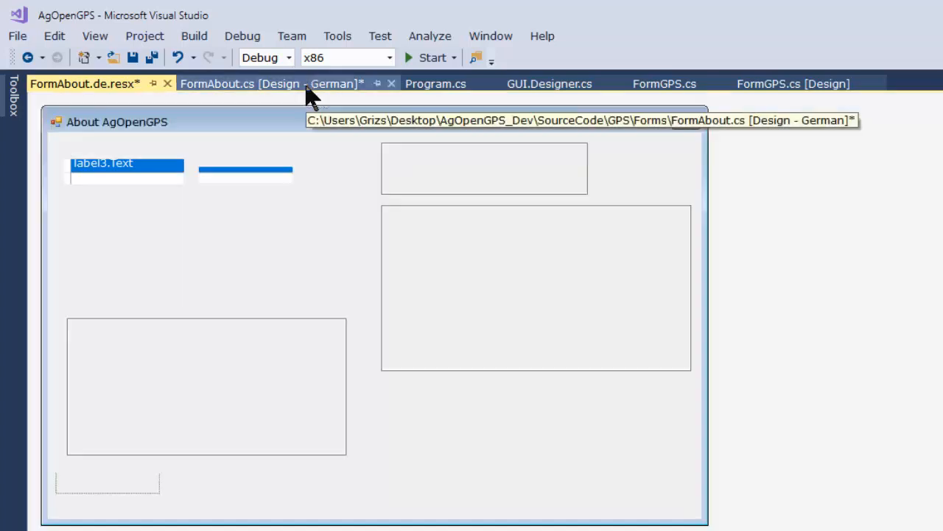
- Return to the FormAbout.cs [Design - German] view showing the translated label
left_click(270, 83)
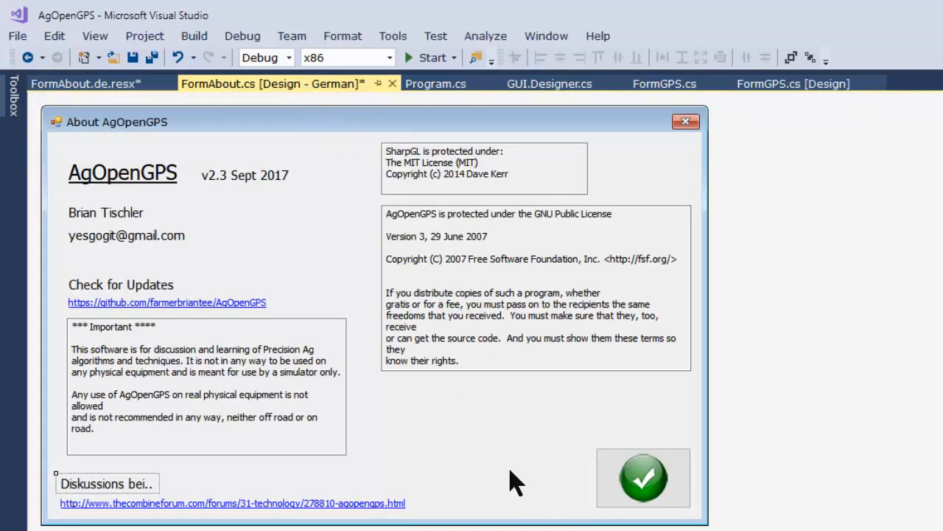
mouse_move(453, 465)
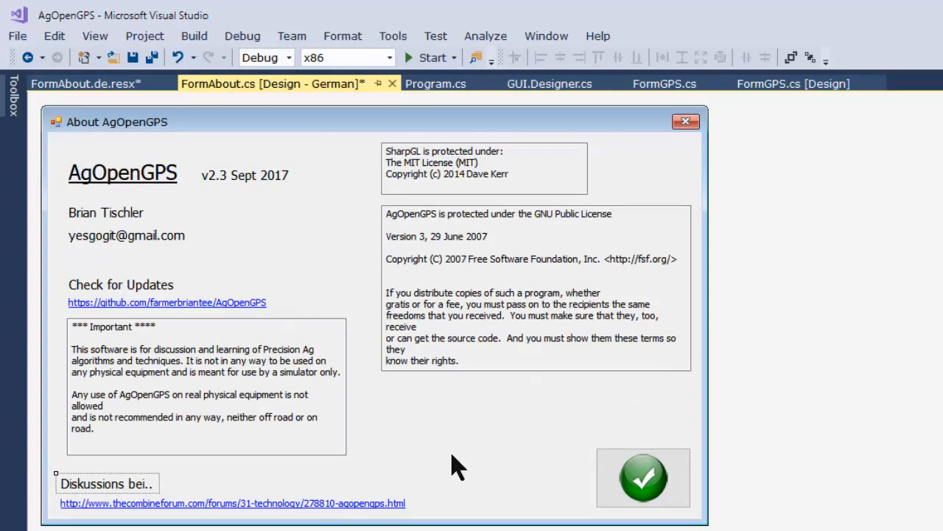
mouse_move(431, 396)
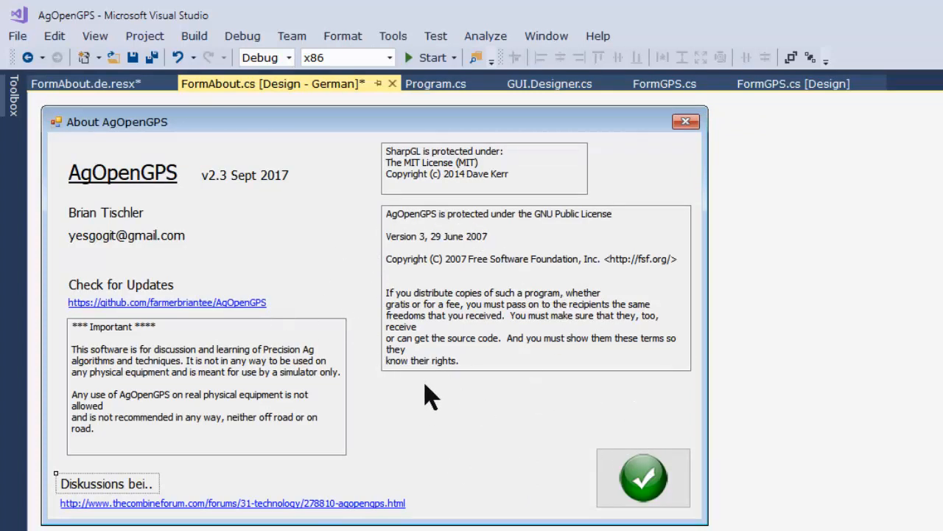
mouse_move(502, 315)
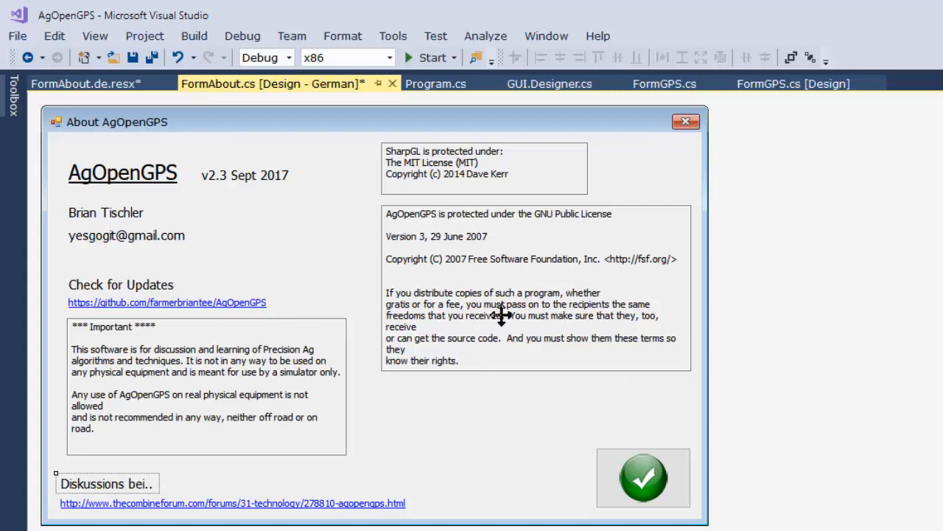
mouse_move(512, 313)
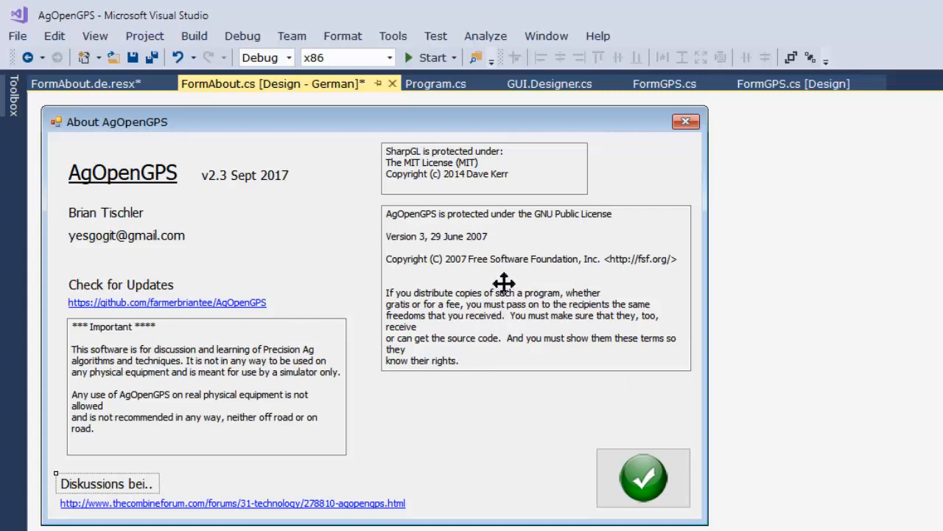
mouse_move(468, 412)
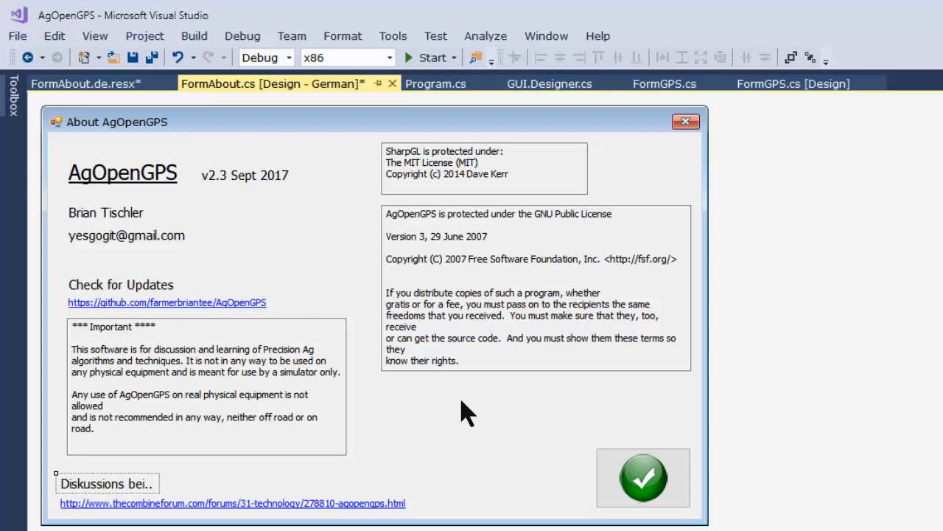
mouse_move(475, 243)
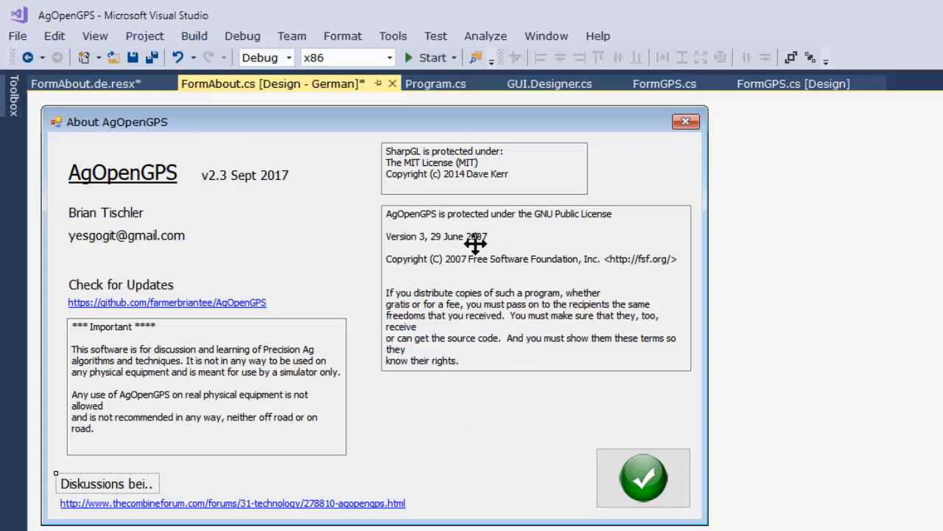
mouse_move(421, 304)
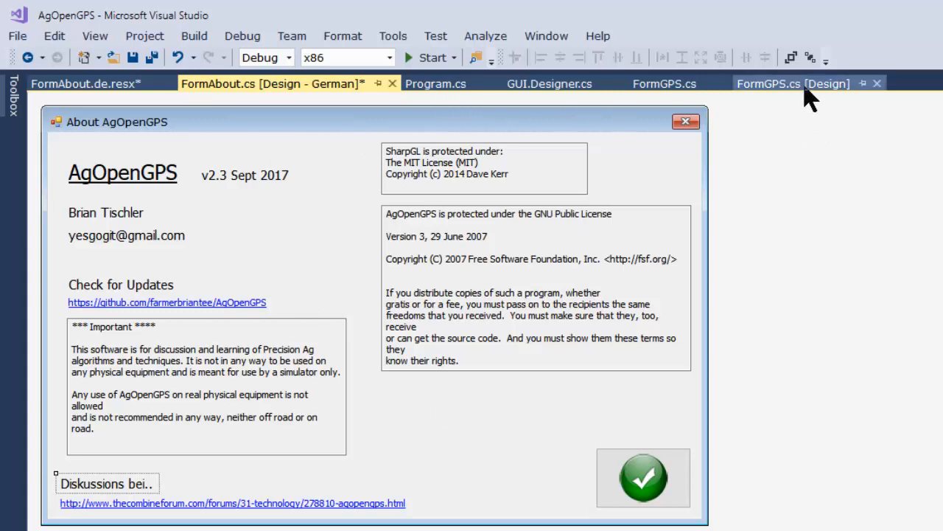
- Switch to the FormGPS.cs [Design] view of the main form
left_click(793, 83)
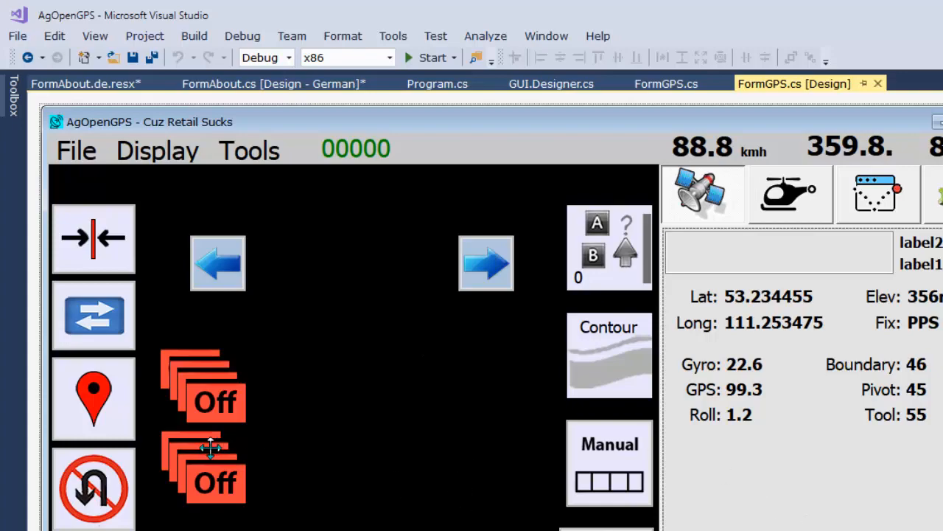
mouse_move(595, 303)
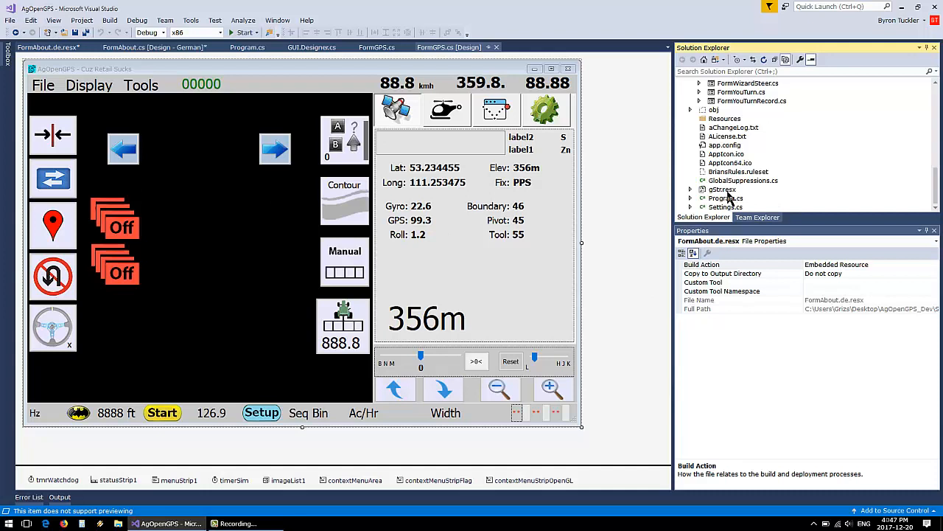
mouse_move(470, 241)
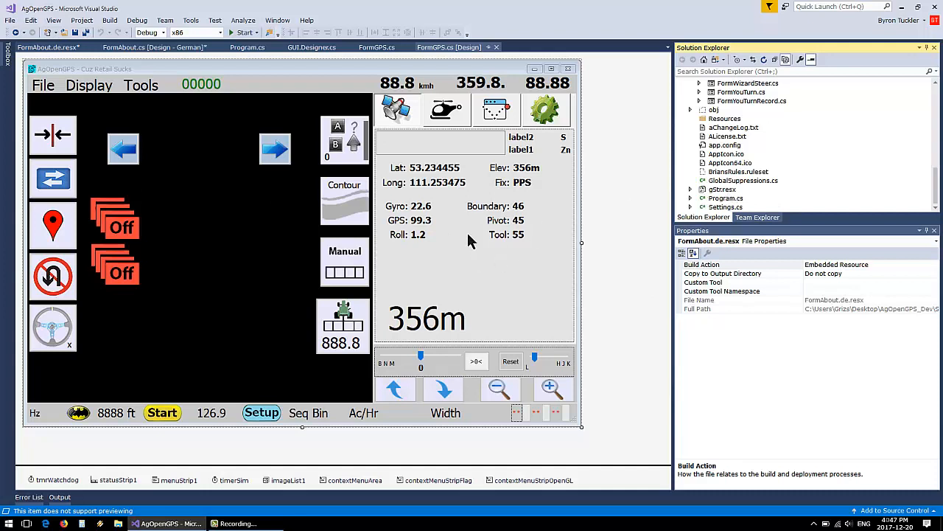
mouse_move(276, 215)
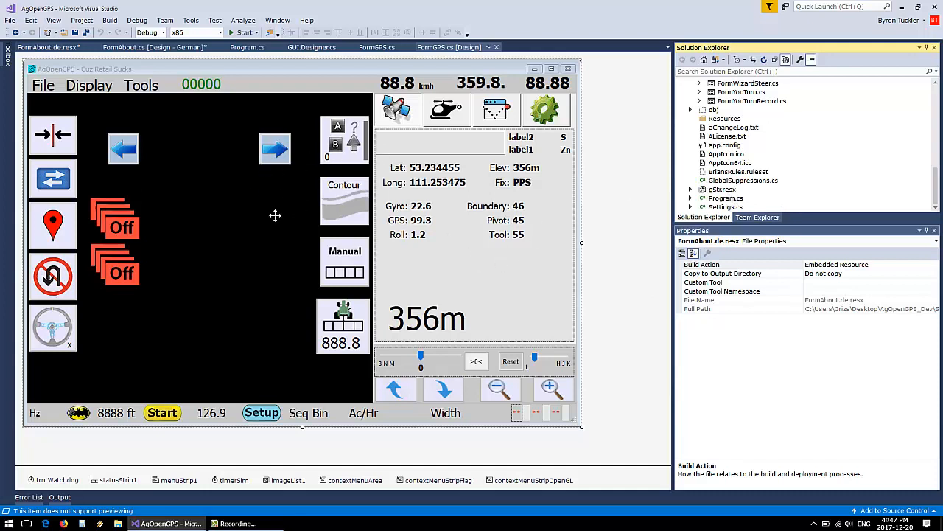
mouse_move(382, 175)
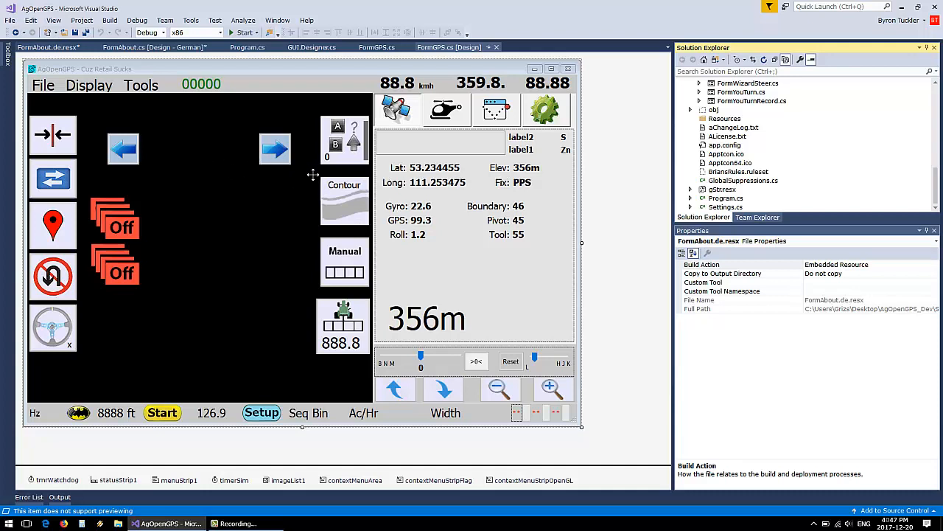
mouse_move(734, 197)
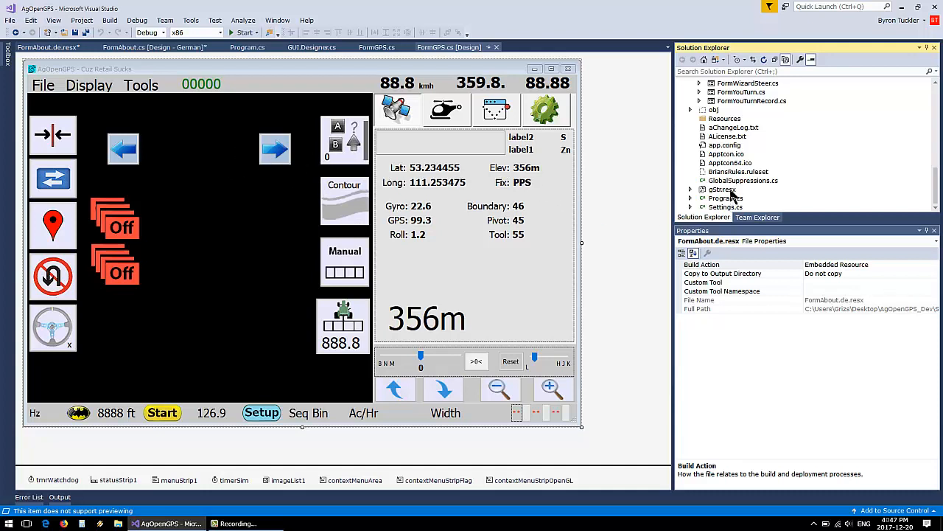
- Open gStr.resx and select the popup1 entry with value 'Problem'
double_click(722, 190)
type("Problem")
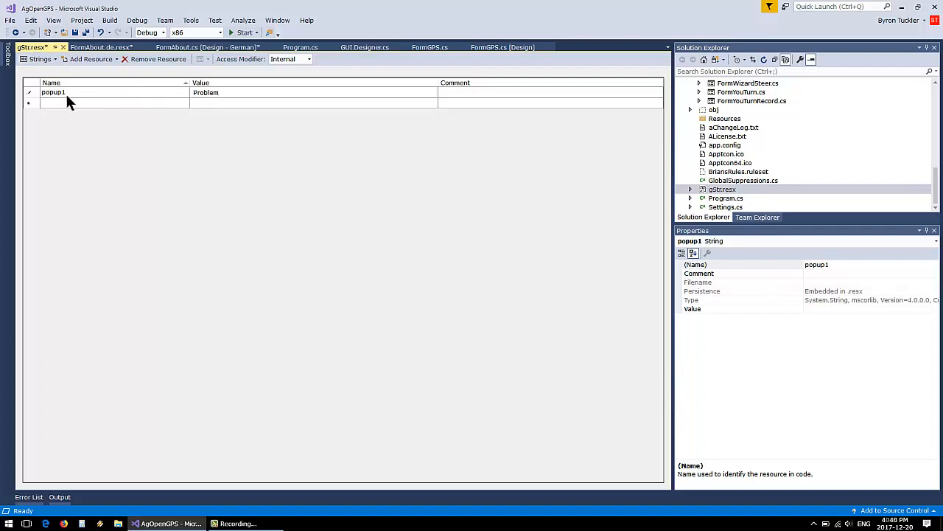
left_click(221, 92)
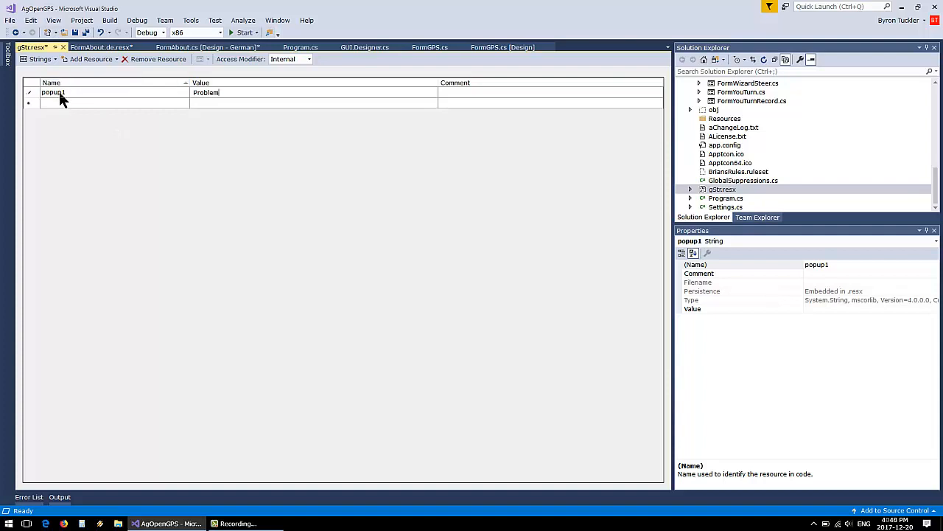
mouse_move(249, 131)
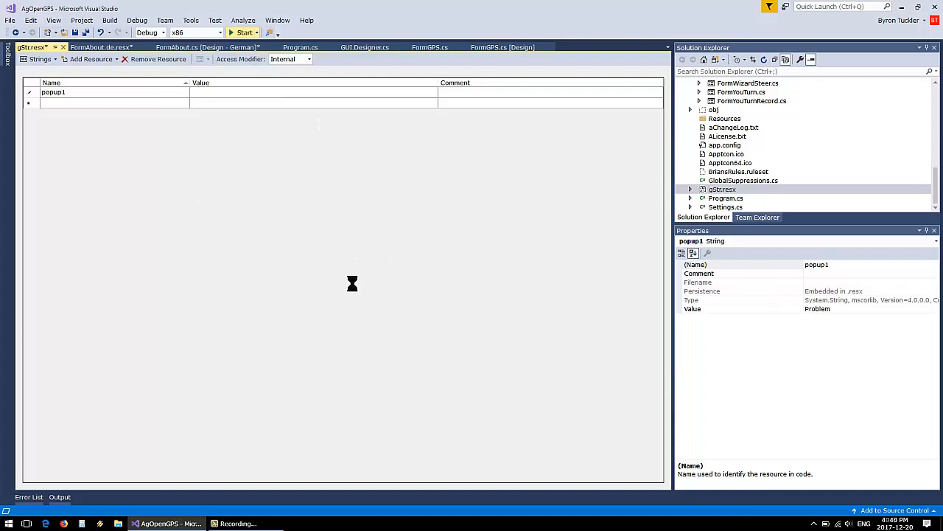
left_click(261, 90)
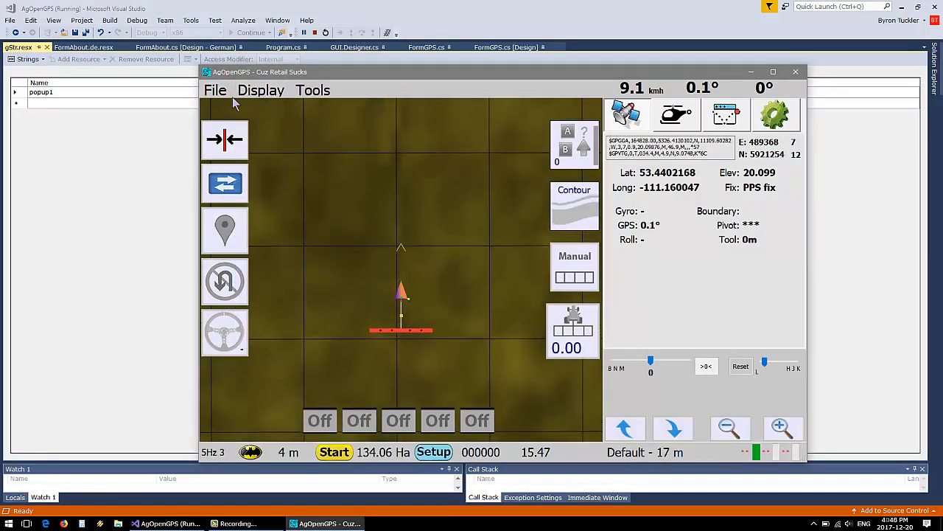
left_click(214, 90)
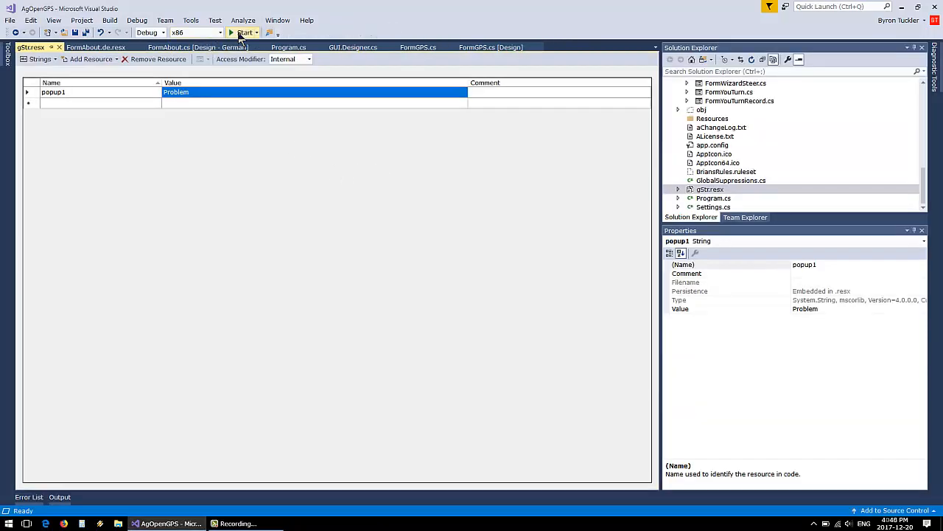
- Relaunch AgOpenGPS and check the German Werkzeuge and Anzeige menus, then close them
left_click(244, 32)
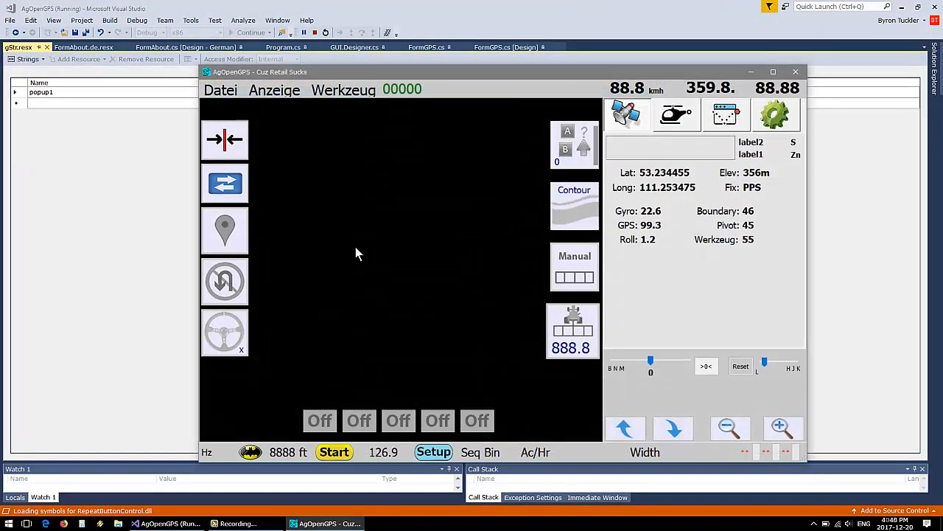
left_click(343, 89)
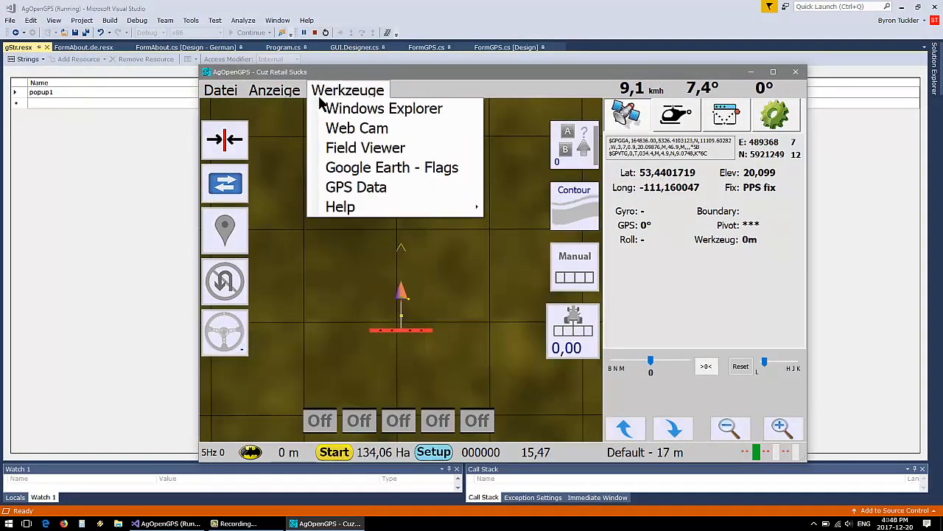
left_click(273, 90)
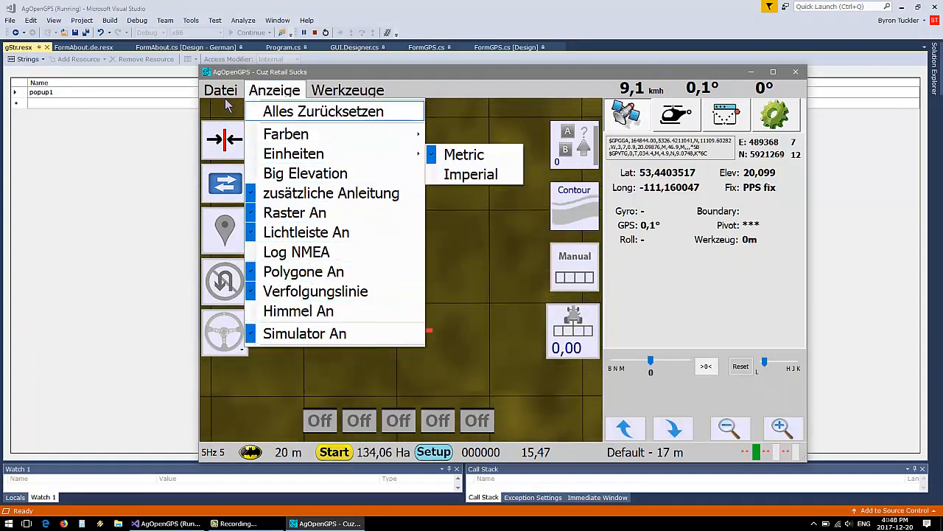
left_click(220, 89)
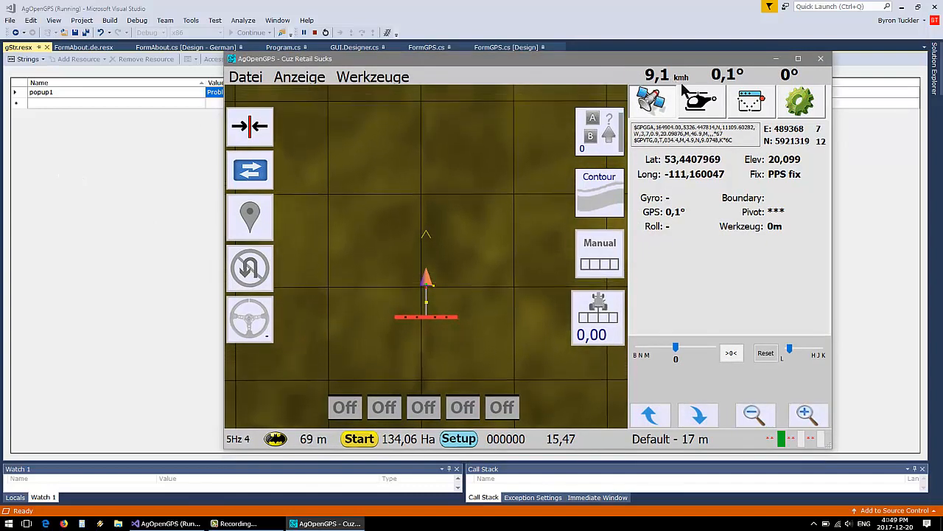
mouse_move(719, 288)
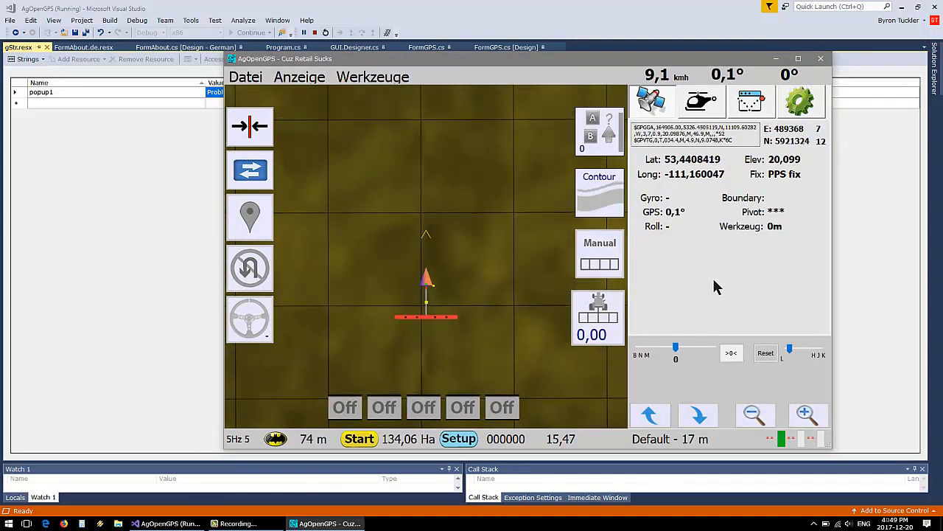